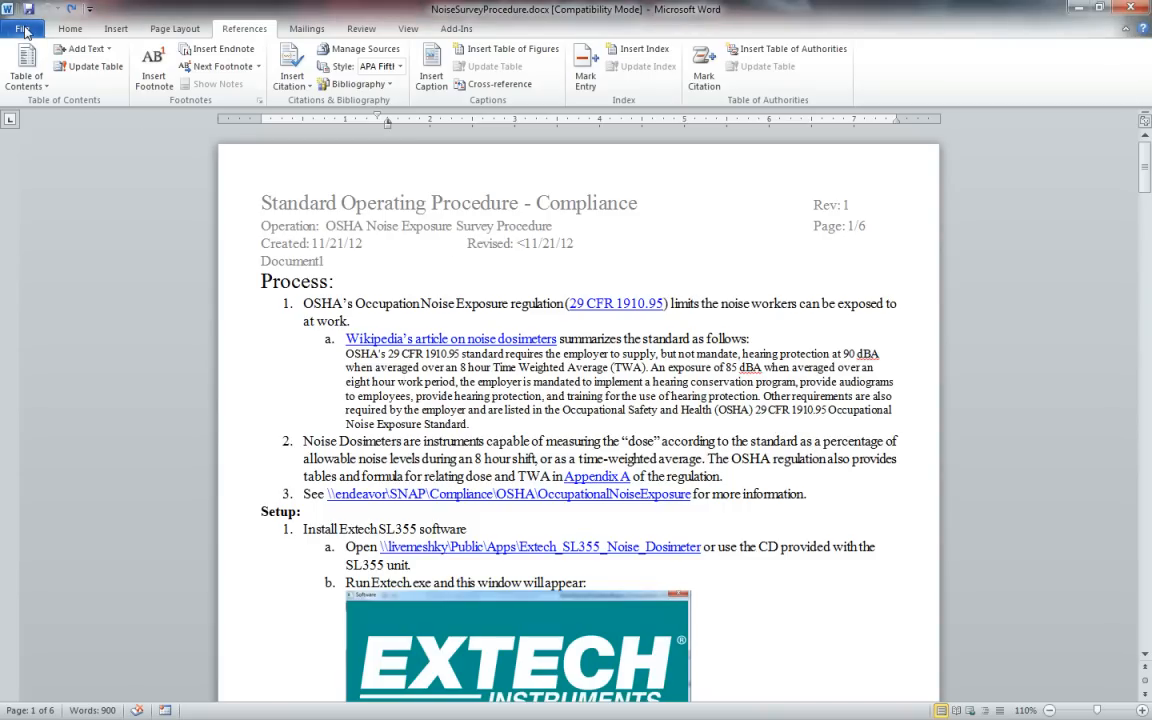
Step: In Word Options > Advanced, set Field shading to Always
left_click(22, 28)
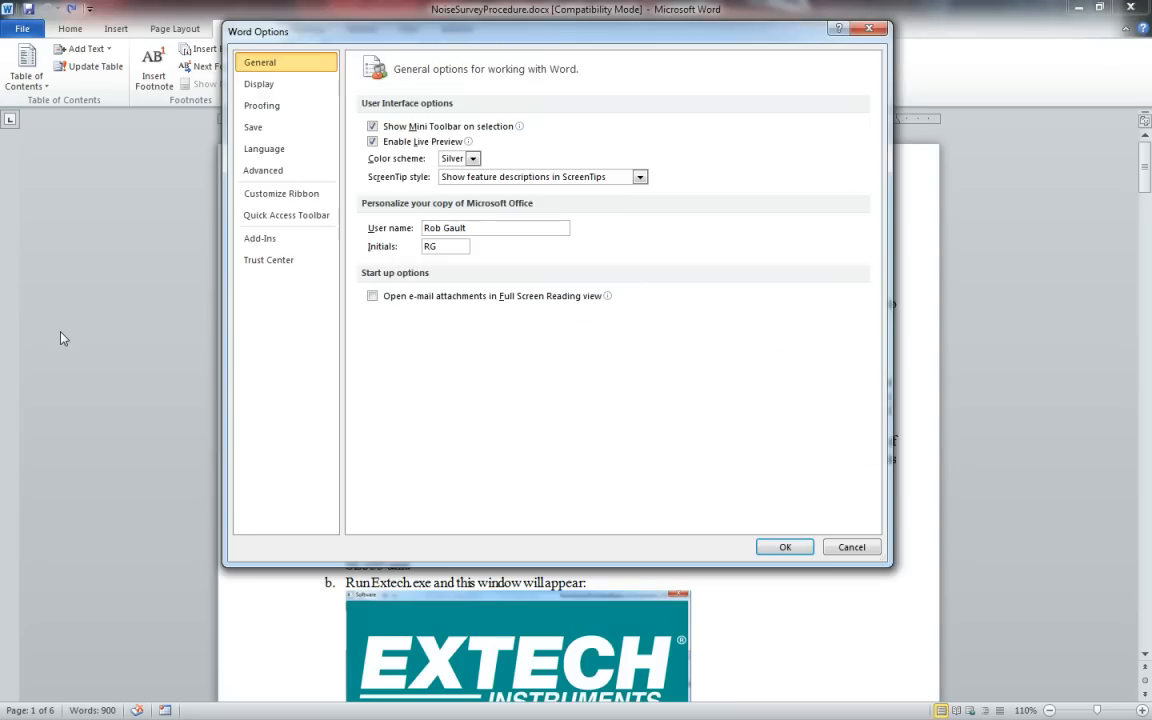
left_click(264, 170)
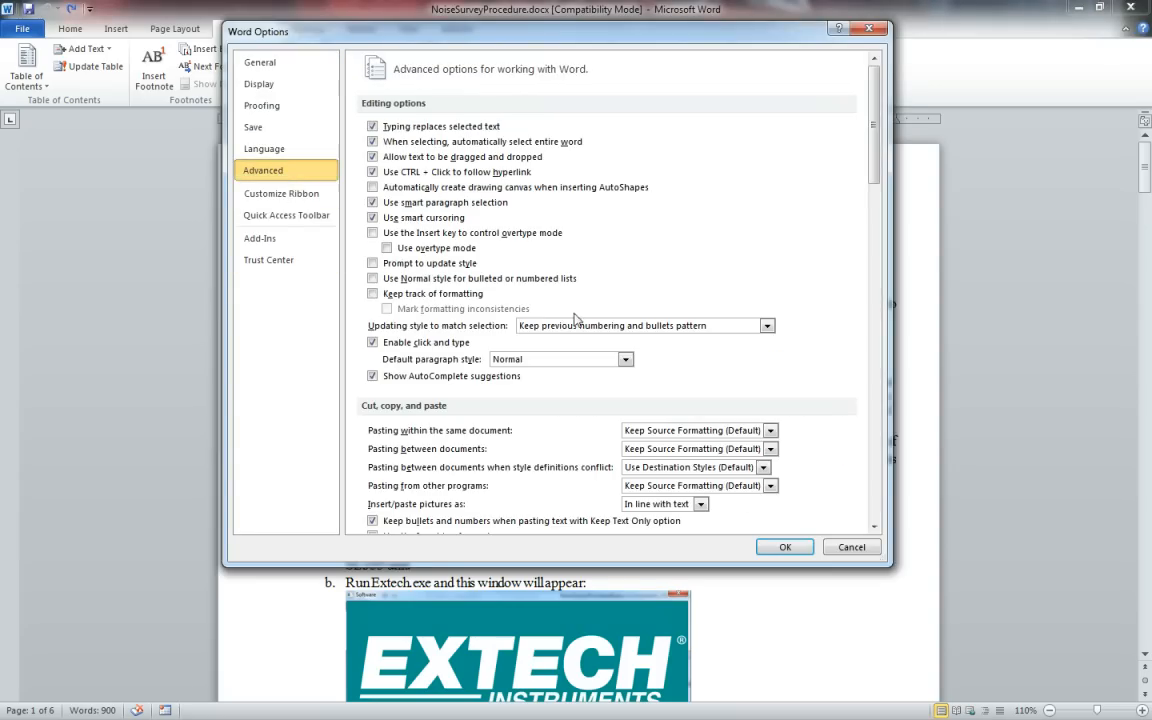
scroll("down", 3)
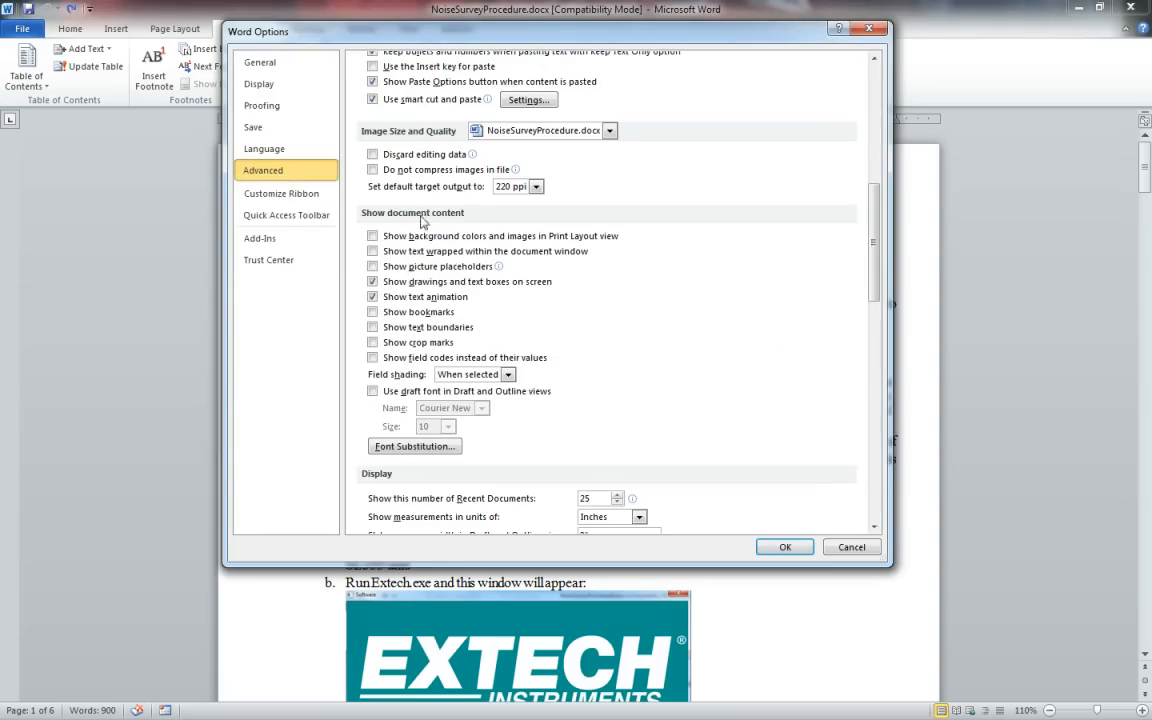
mouse_move(396, 384)
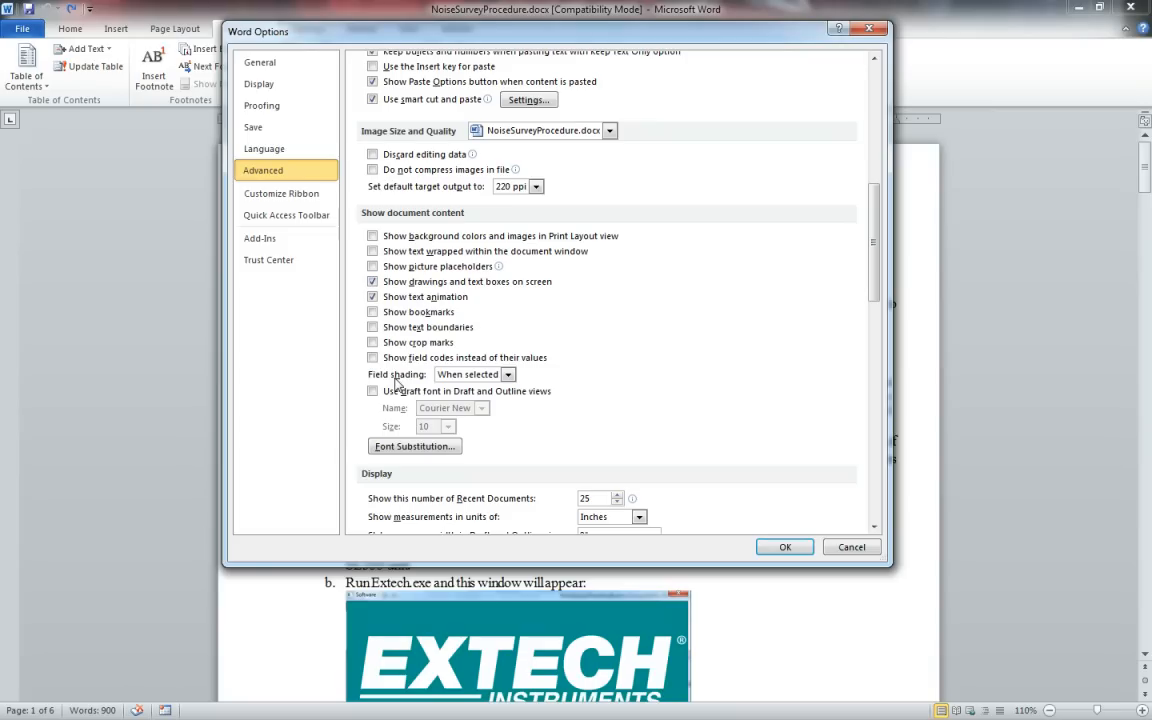
left_click(508, 374)
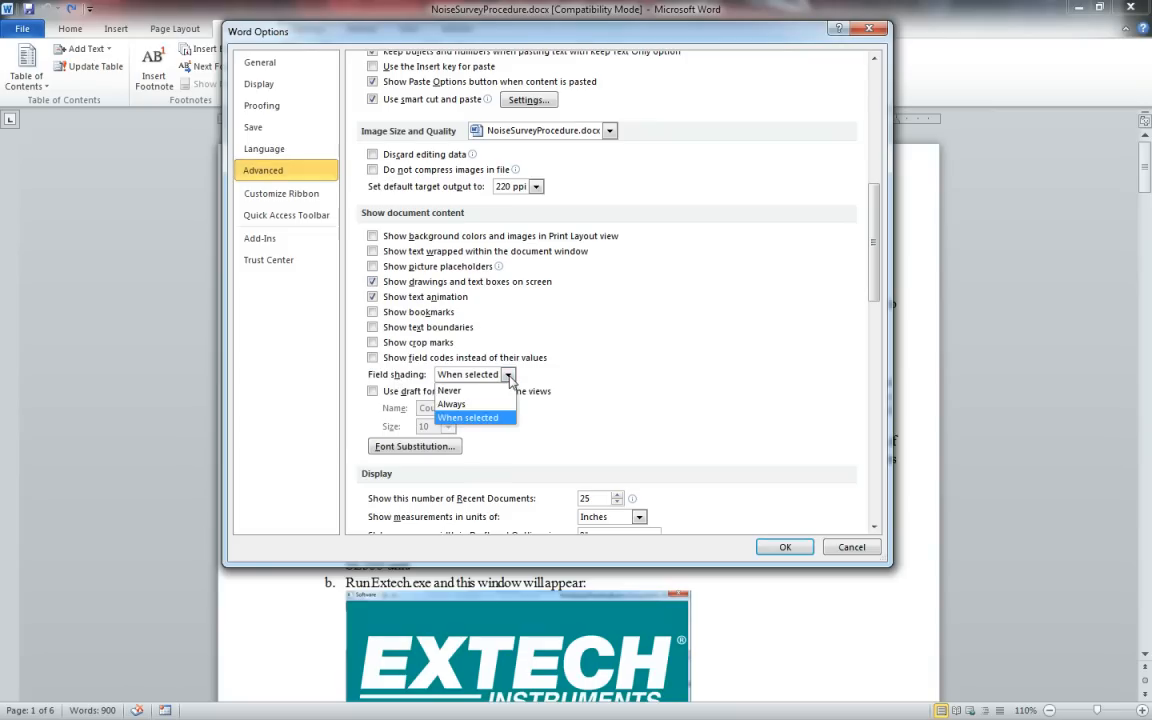
left_click(452, 404)
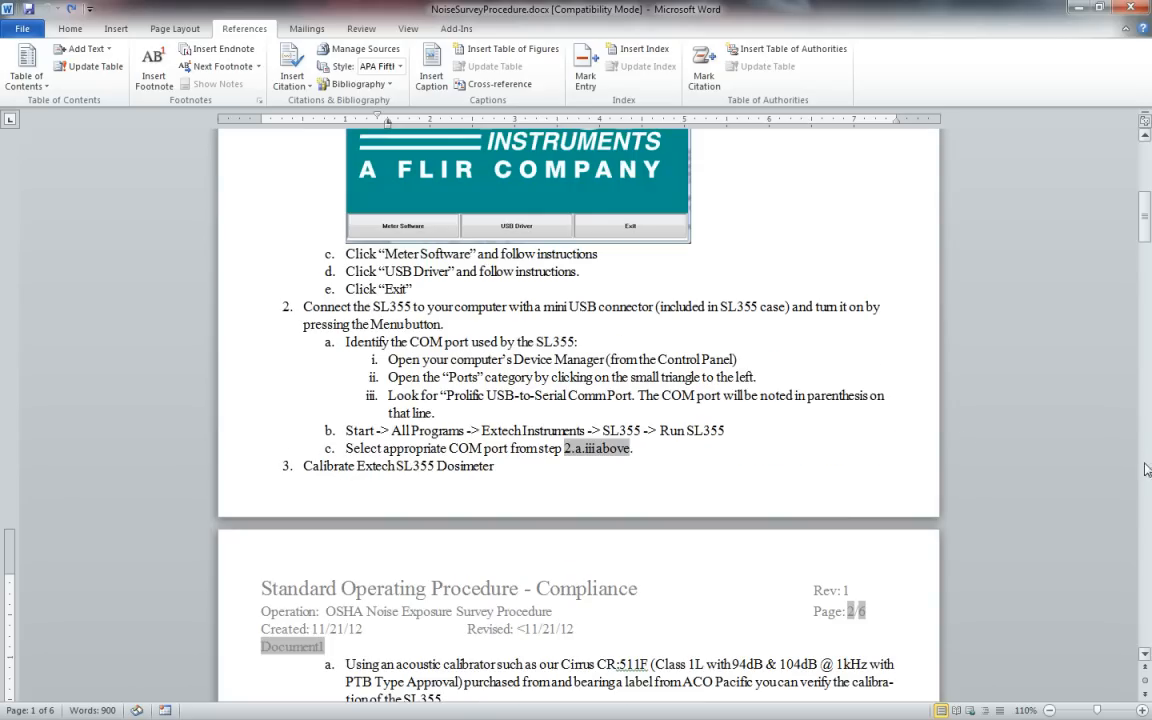
mouse_move(596, 448)
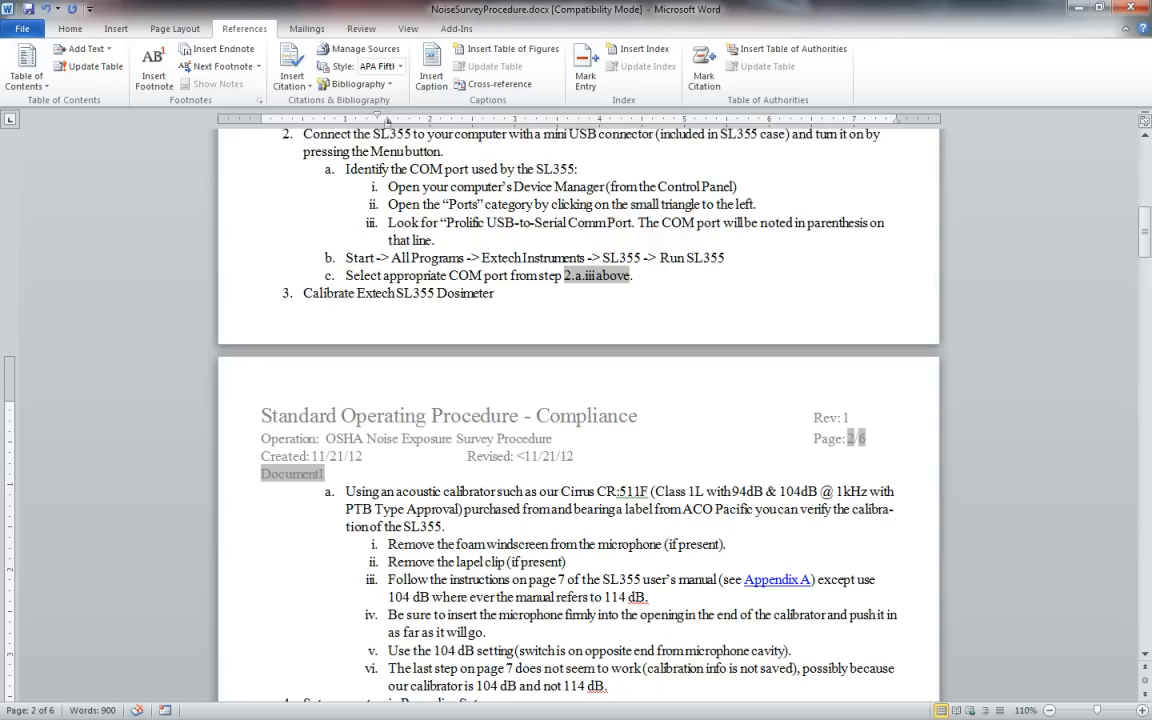
Step: Add the word 'See' after '(if present).' in the foam windscreen step
type("See")
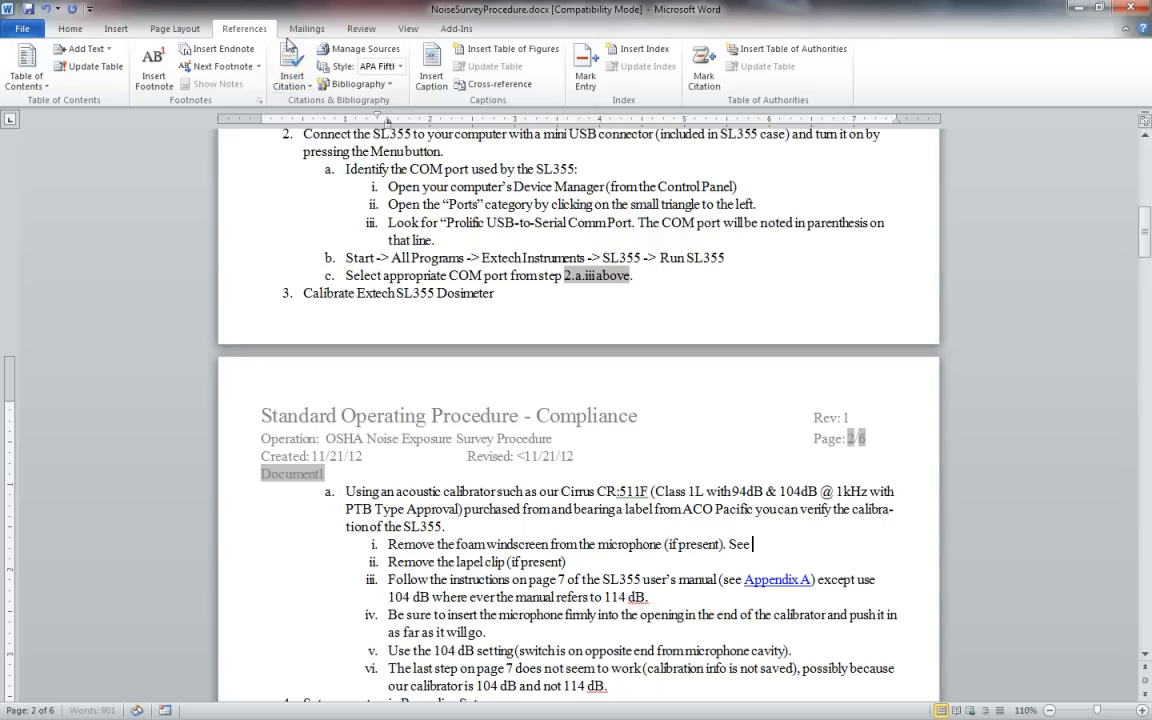
mouse_move(490, 84)
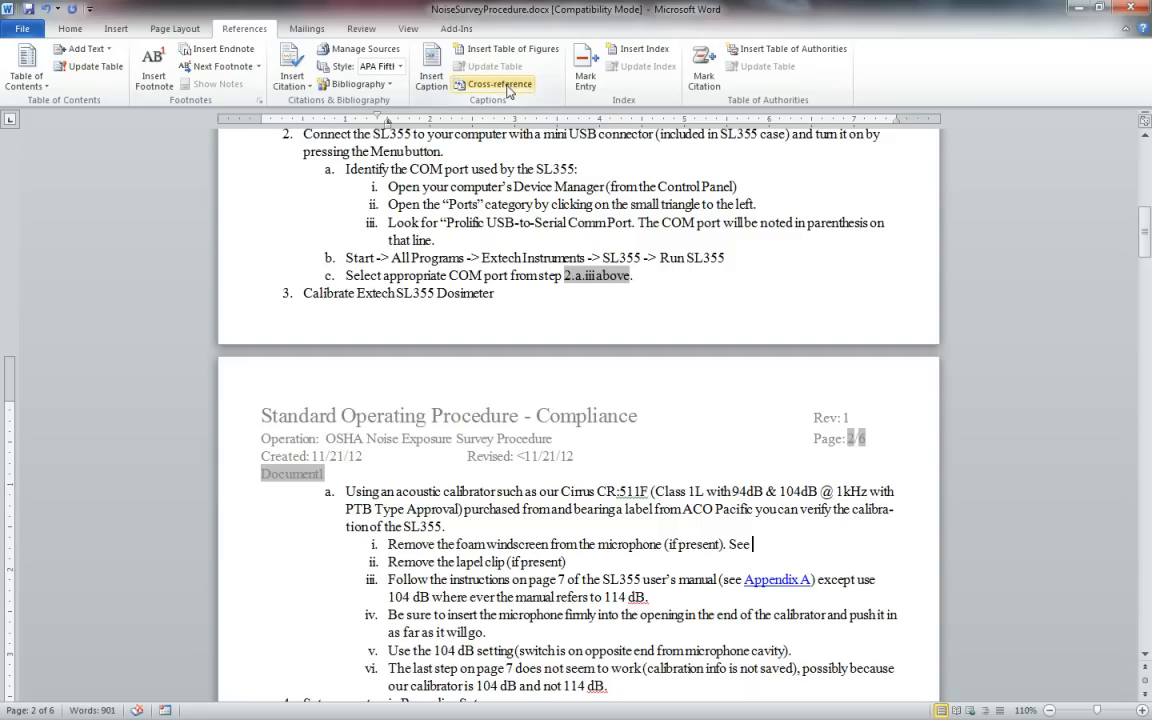
Step: In Cross-reference, choose Numbered item, Paragraph number (full context), targeting the USB Driver step
left_click(494, 84)
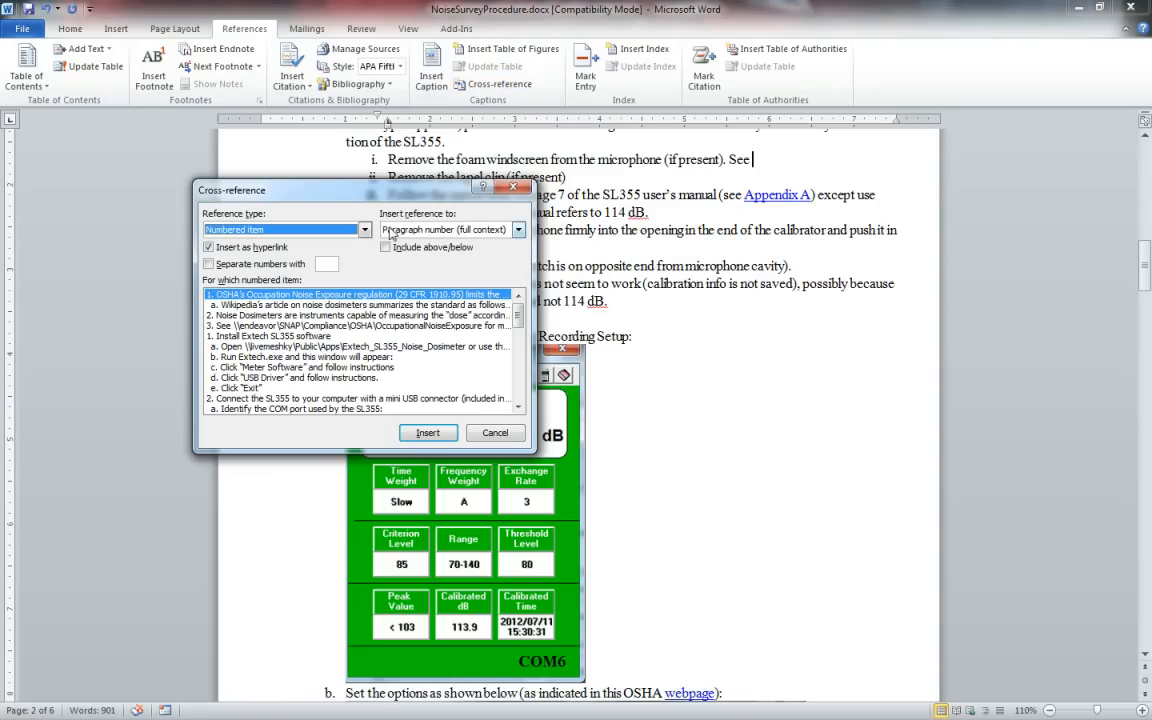
mouse_move(510, 240)
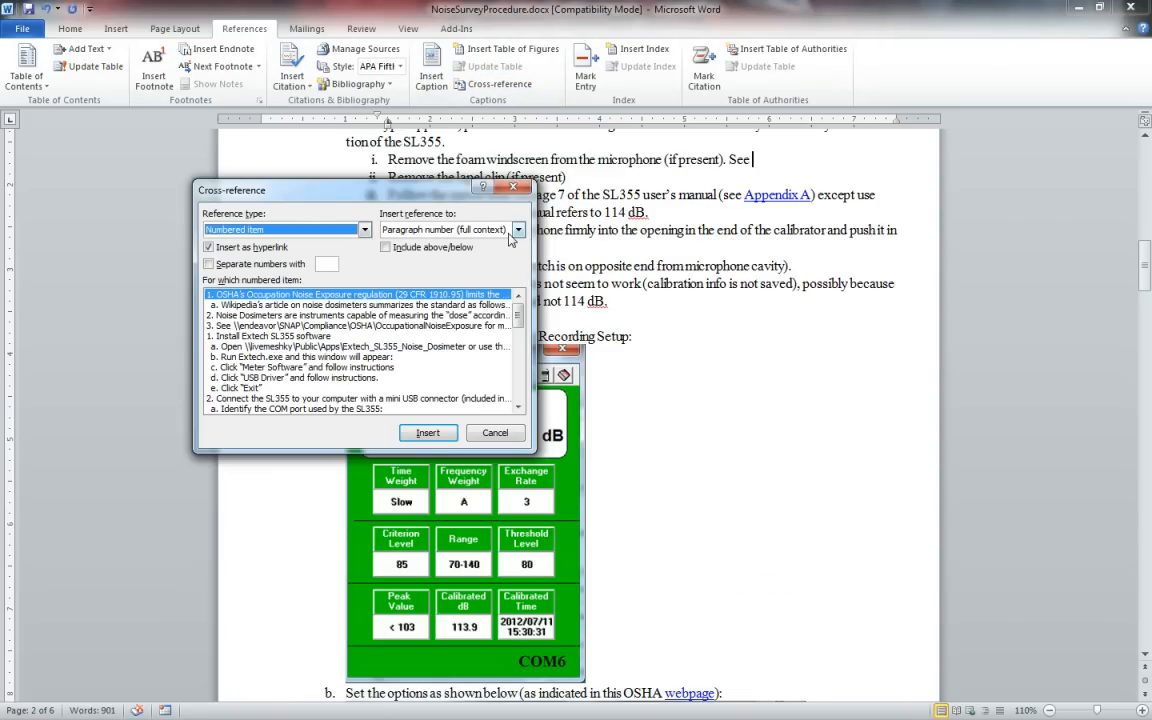
left_click(516, 228)
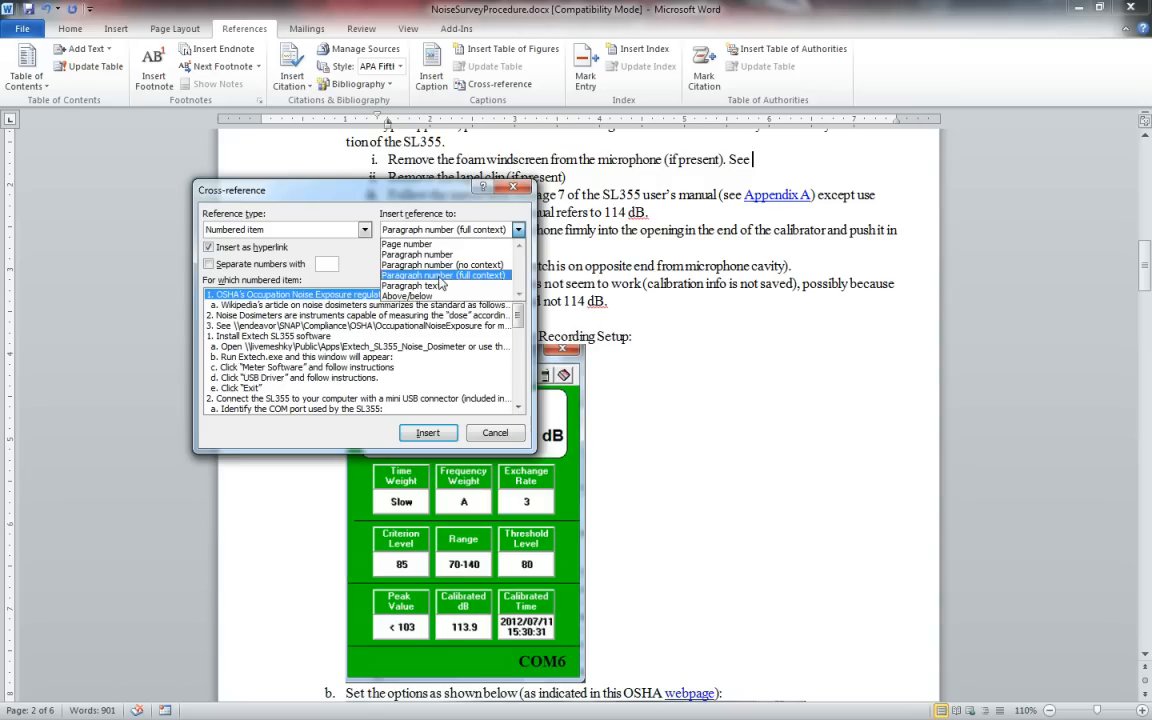
left_click(444, 276)
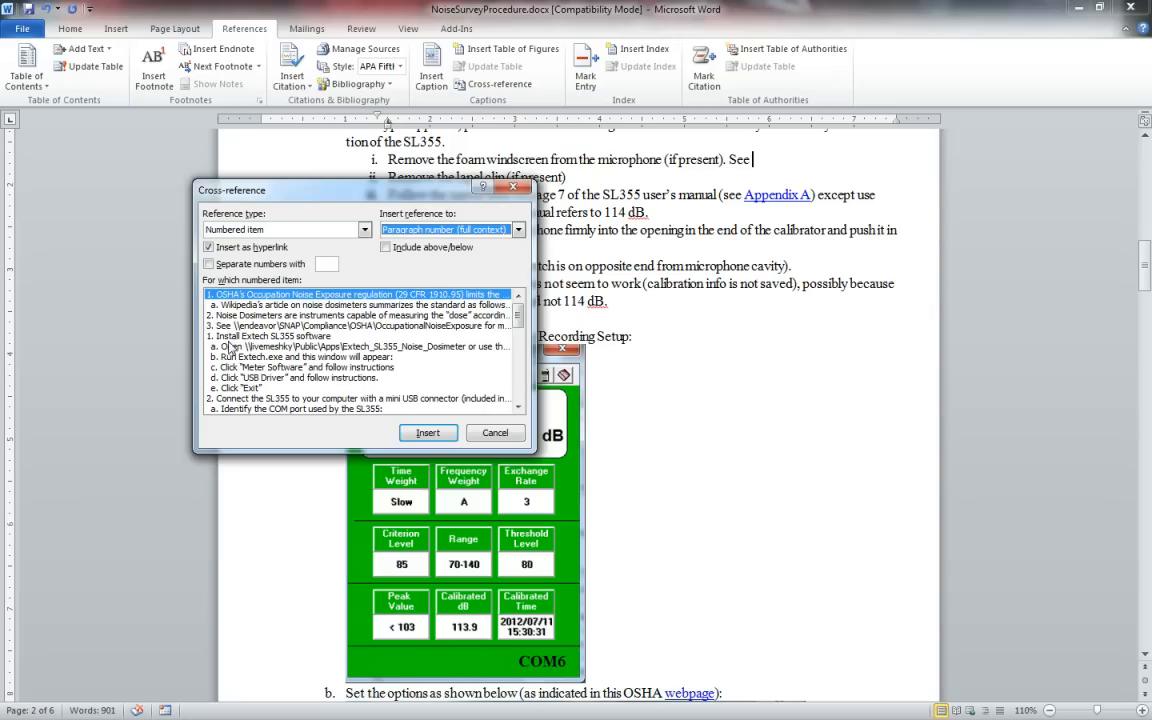
mouse_move(232, 360)
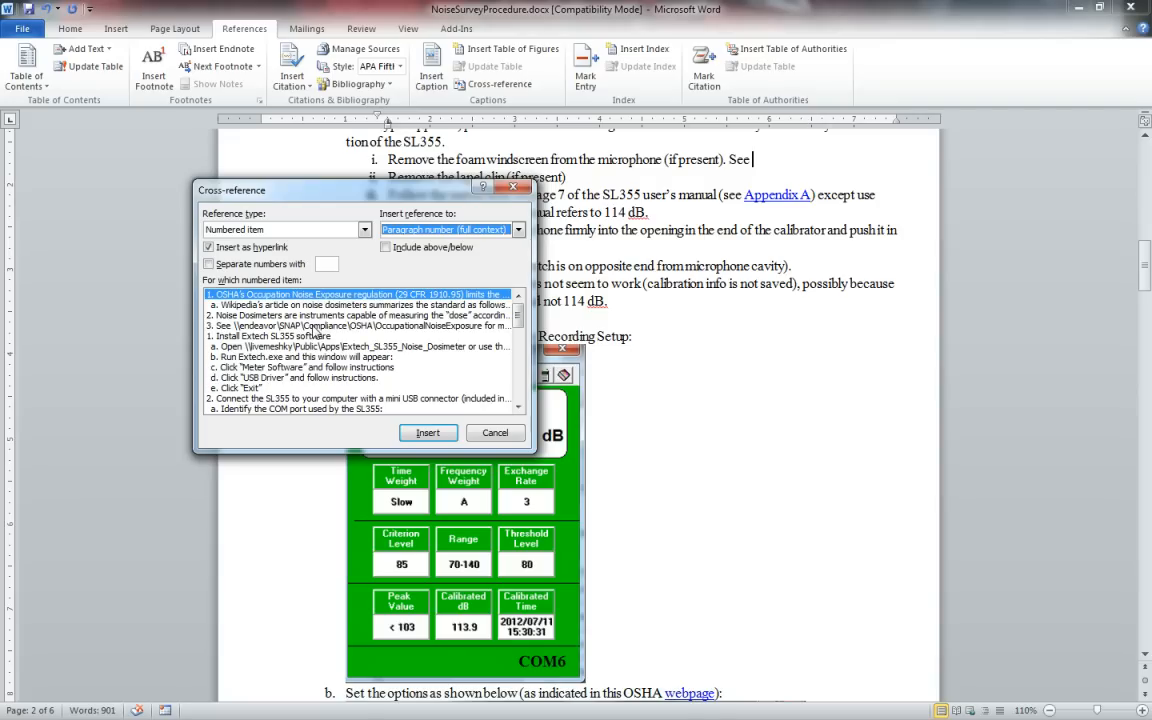
mouse_move(264, 384)
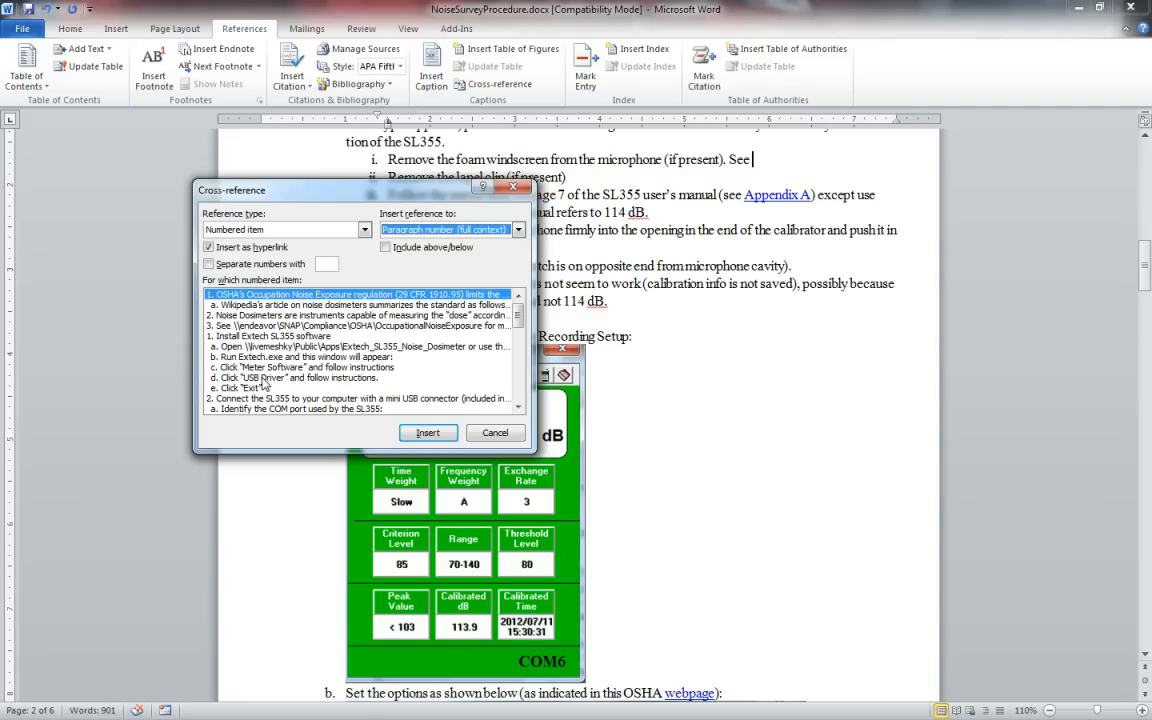
left_click(300, 376)
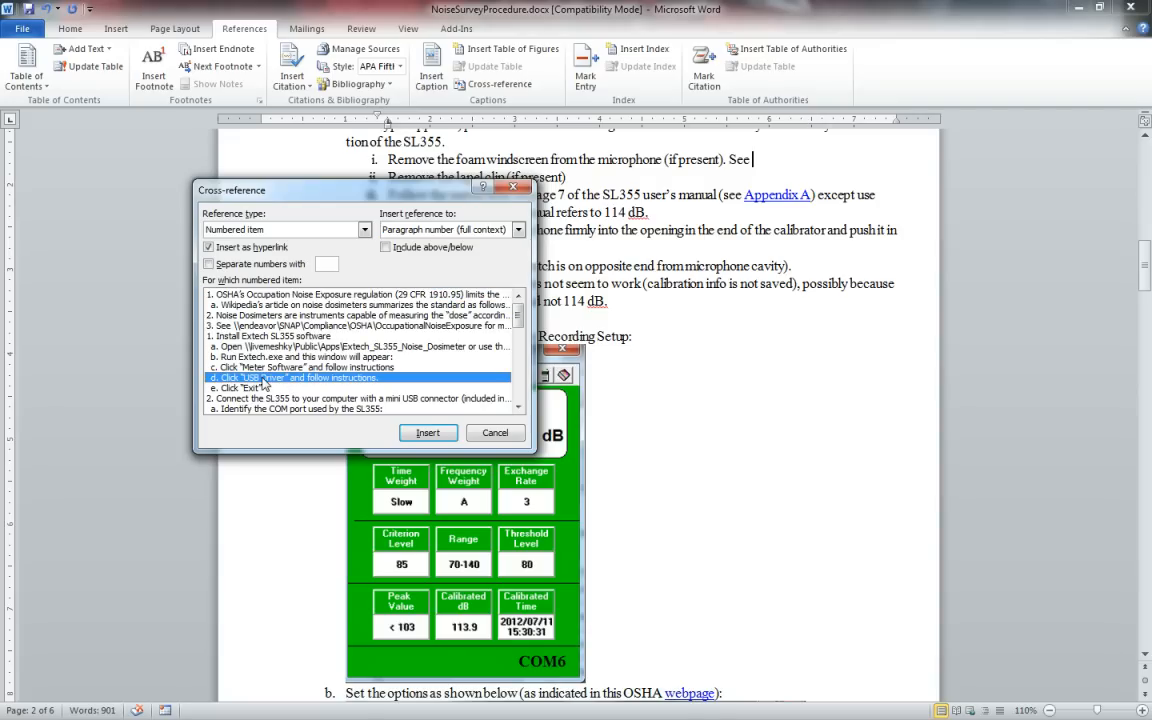
Step: Insert the reference with Include above/below so it reads '1.d above', and close the dialog
left_click(386, 248)
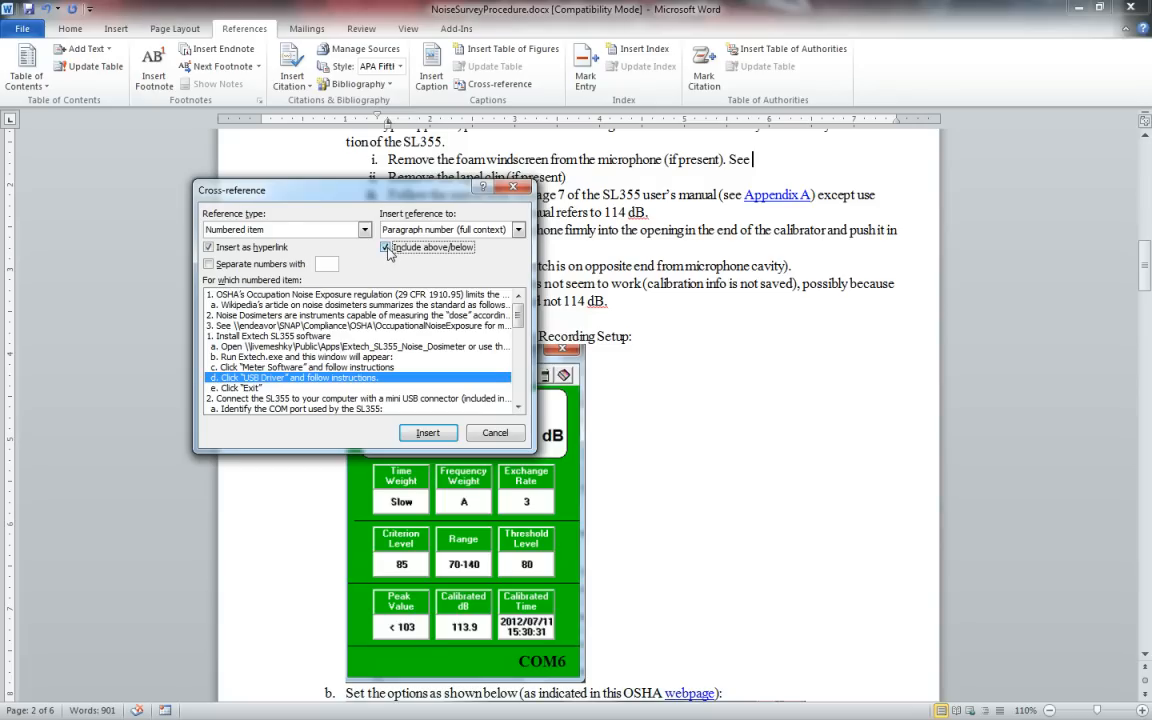
left_click(384, 248)
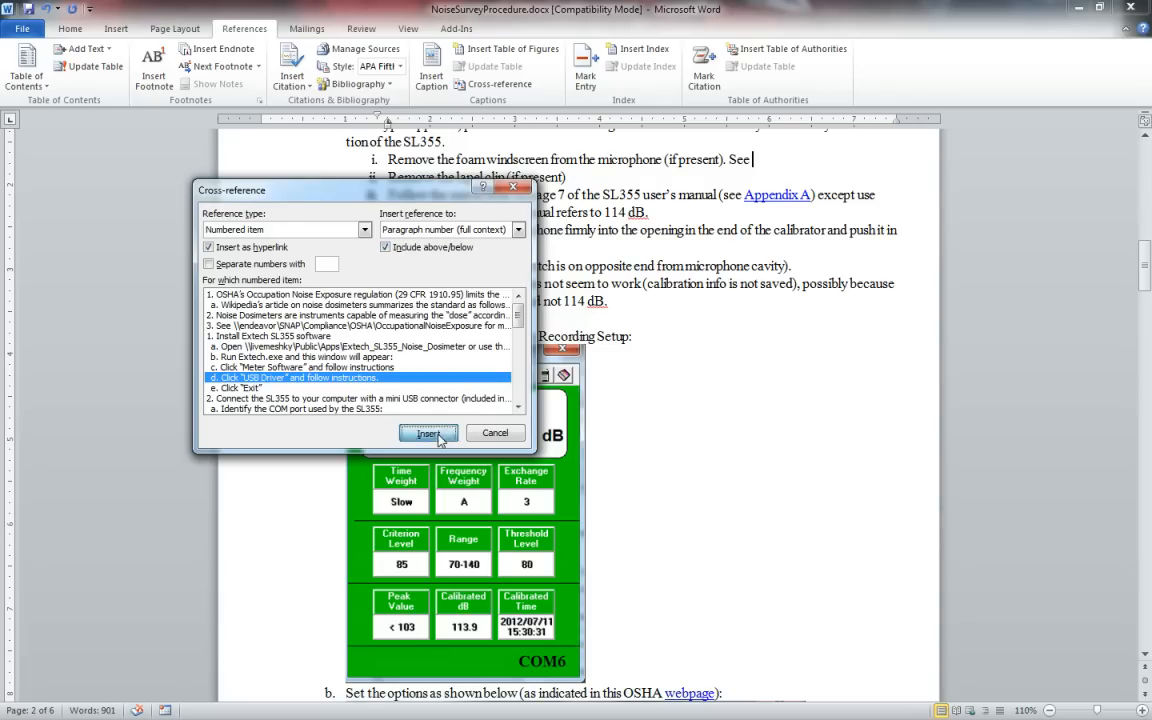
left_click(428, 432)
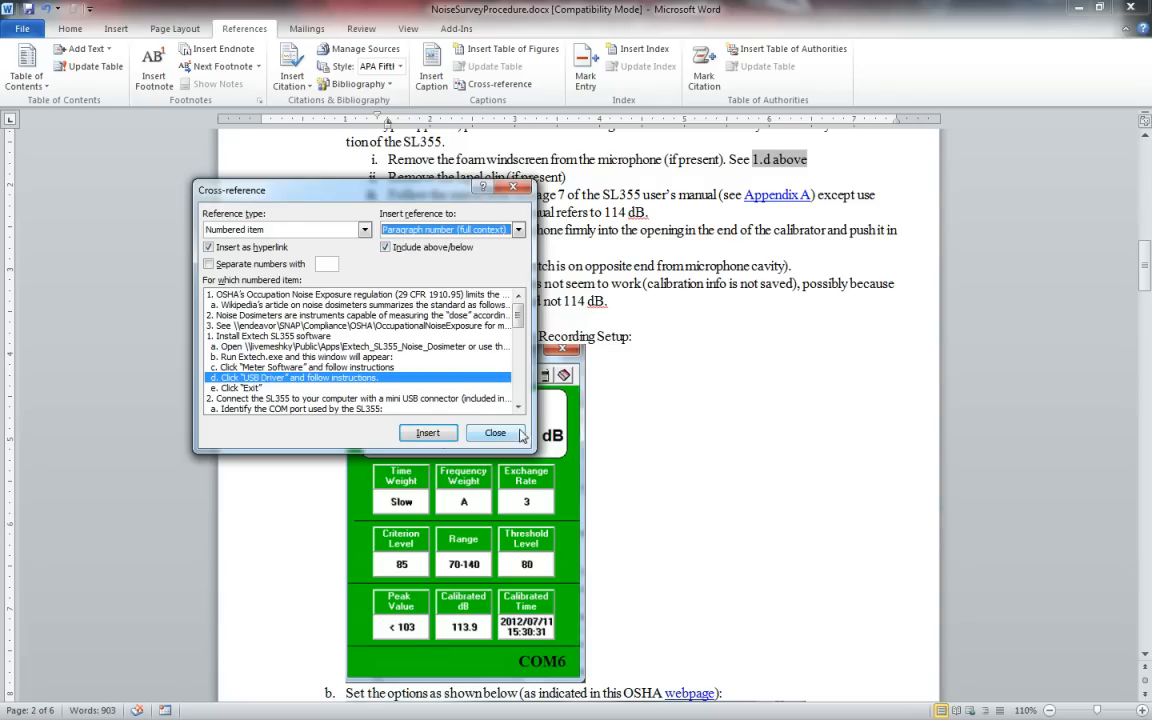
left_click(494, 432)
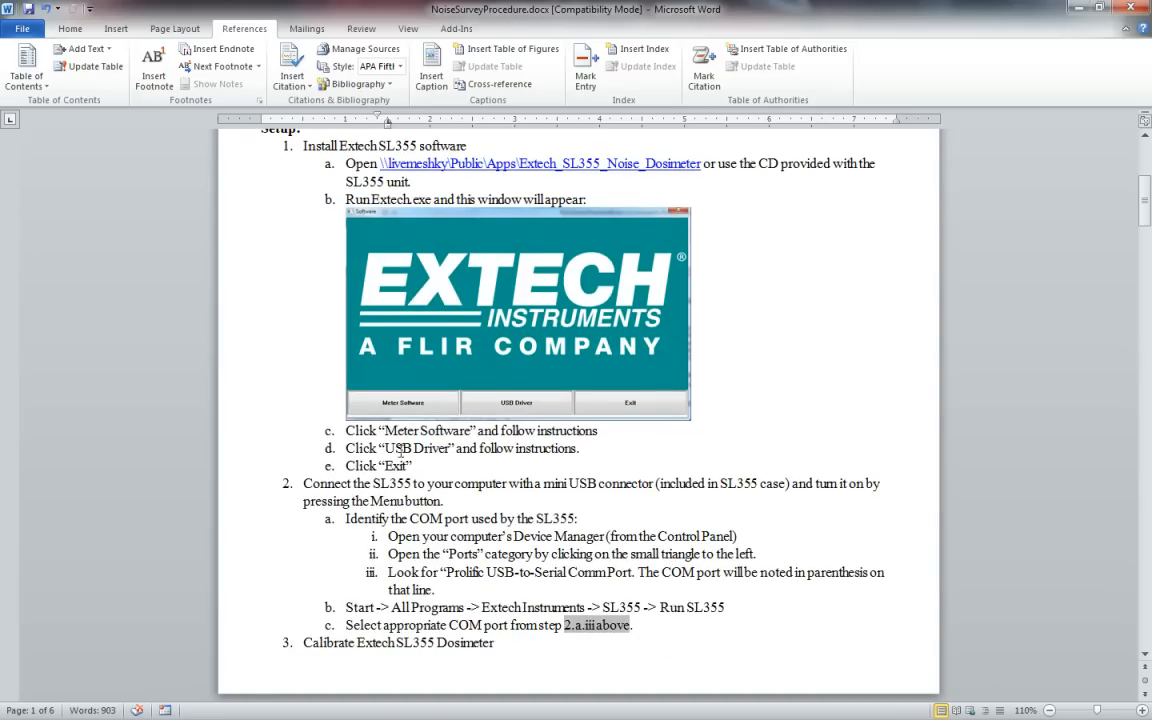
Step: Scroll up to the Setup section to reach the end of the Meter Software step
scroll("down", 3)
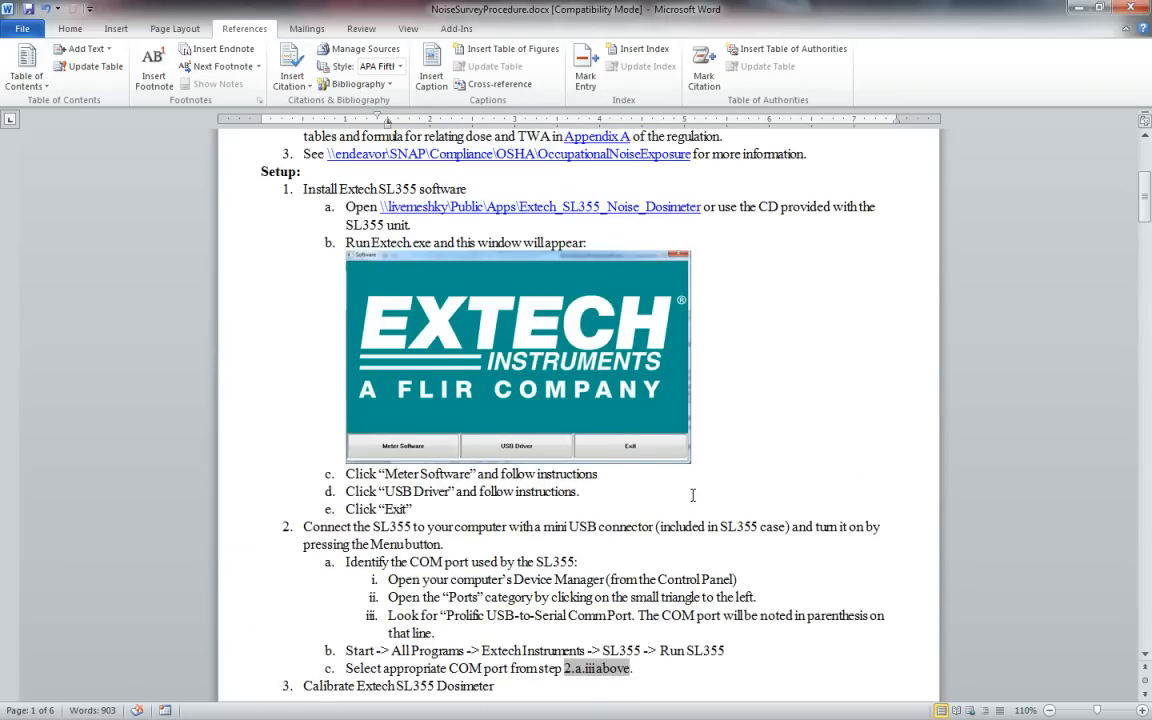
mouse_move(616, 476)
type("Blah blah blah")
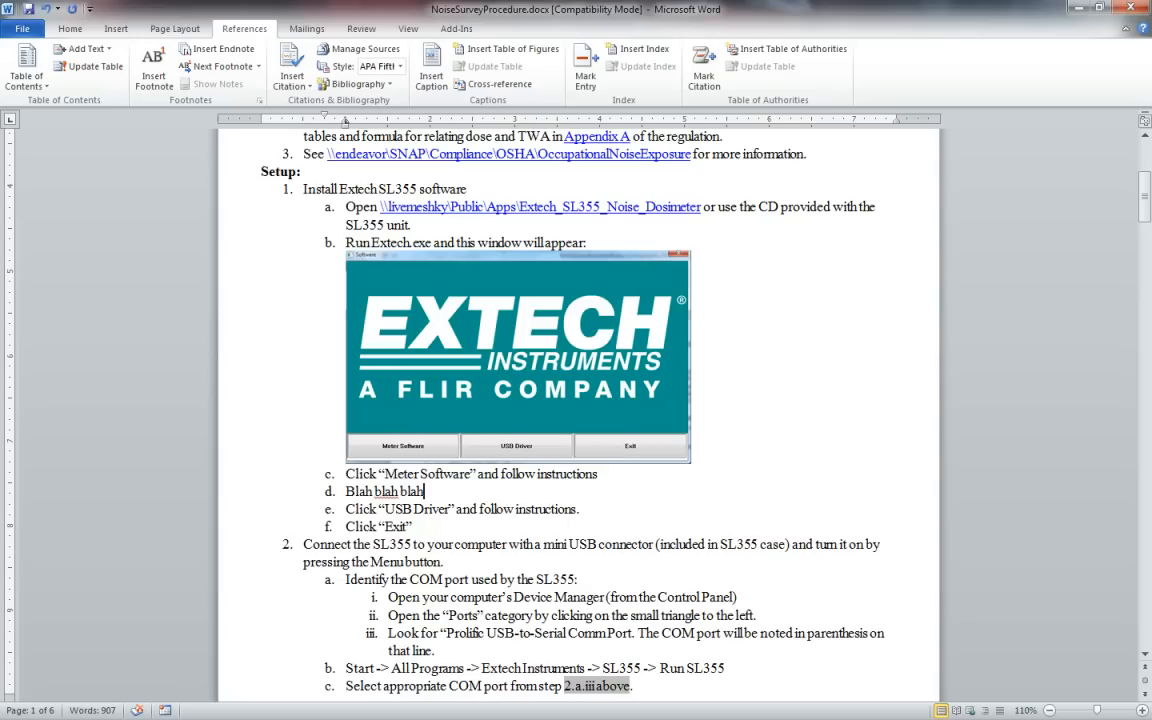
Step: Scroll to the cross-reference so it can be updated to '1.e above'
scroll("down", 3)
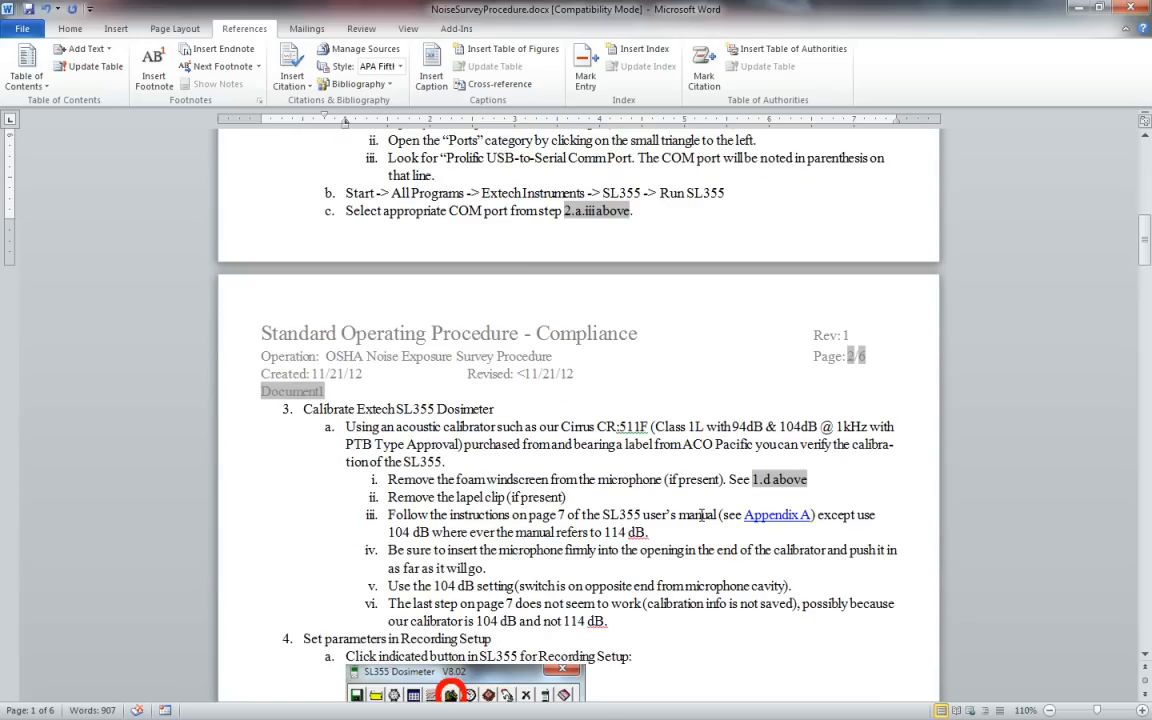
mouse_move(772, 480)
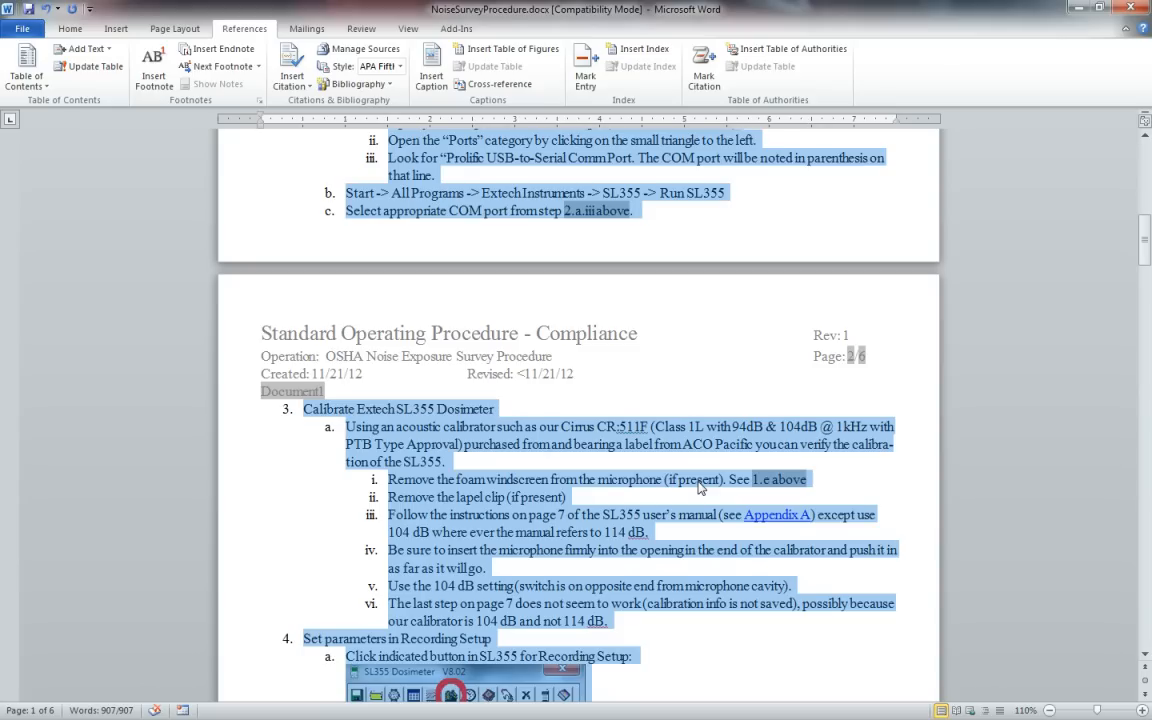
mouse_move(780, 480)
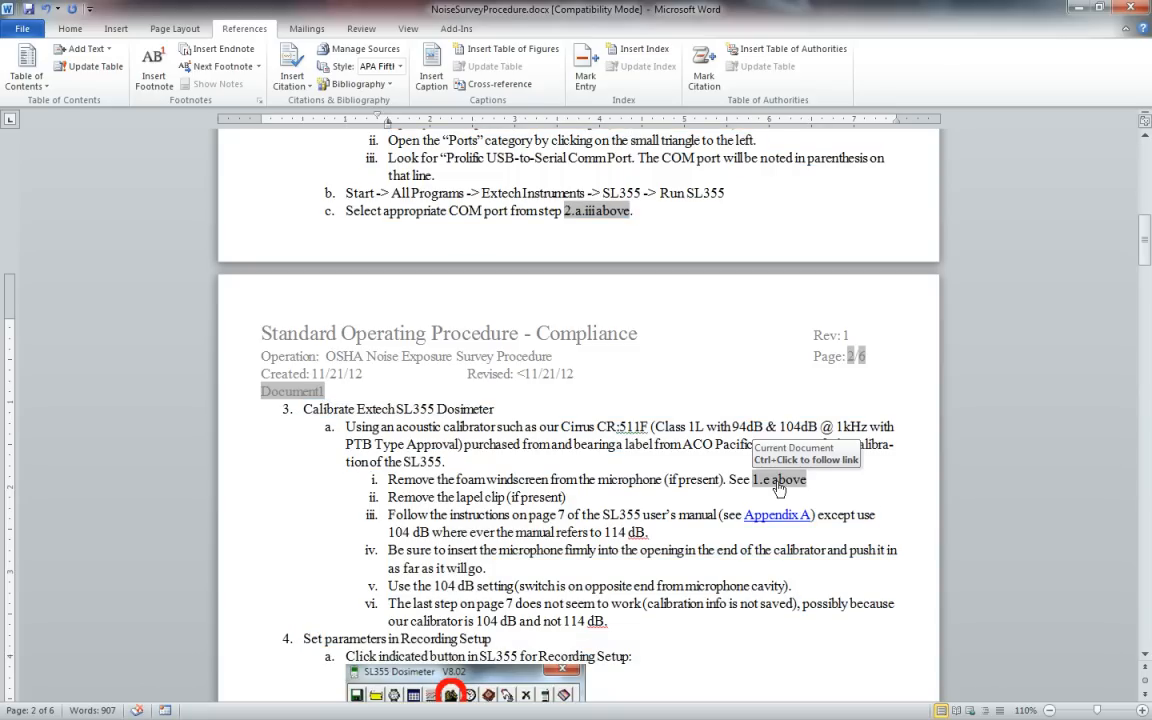